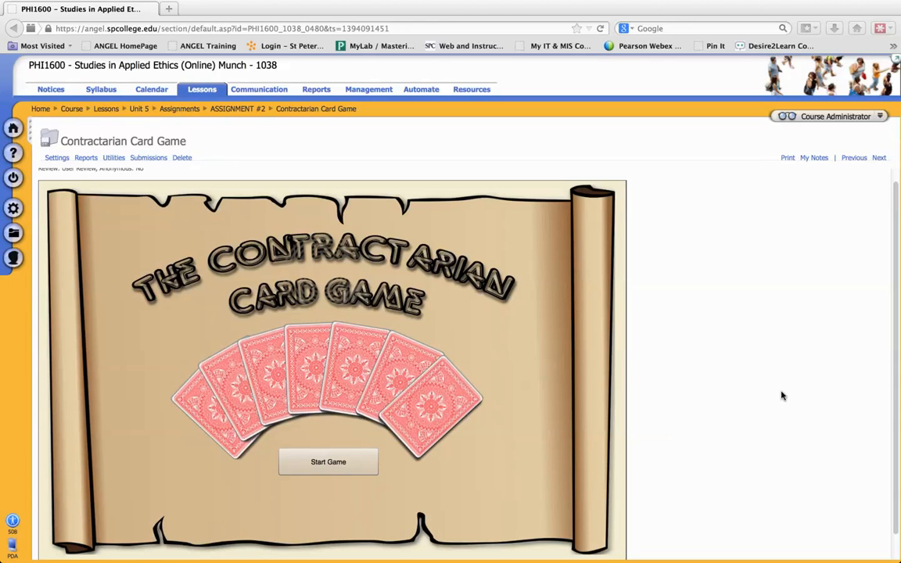
mouse_move(329, 469)
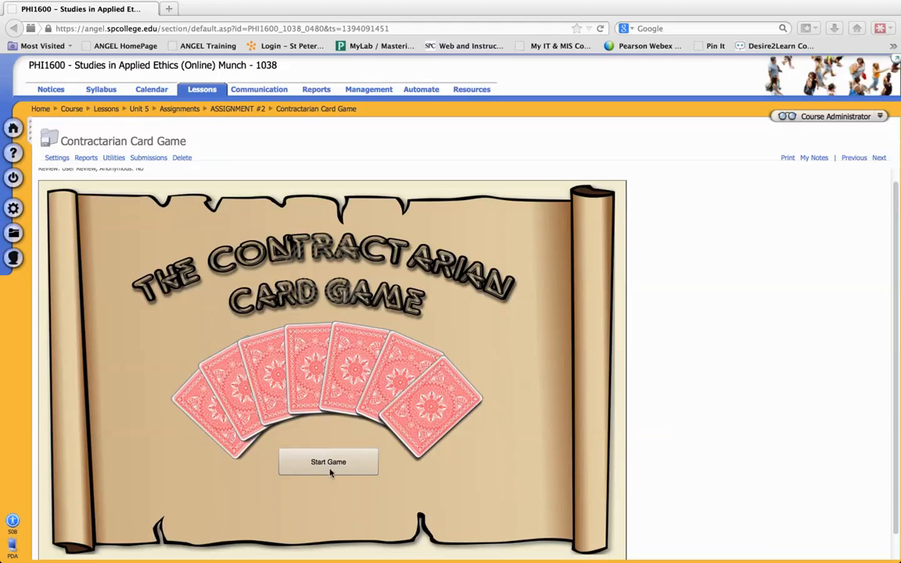
click(329, 461)
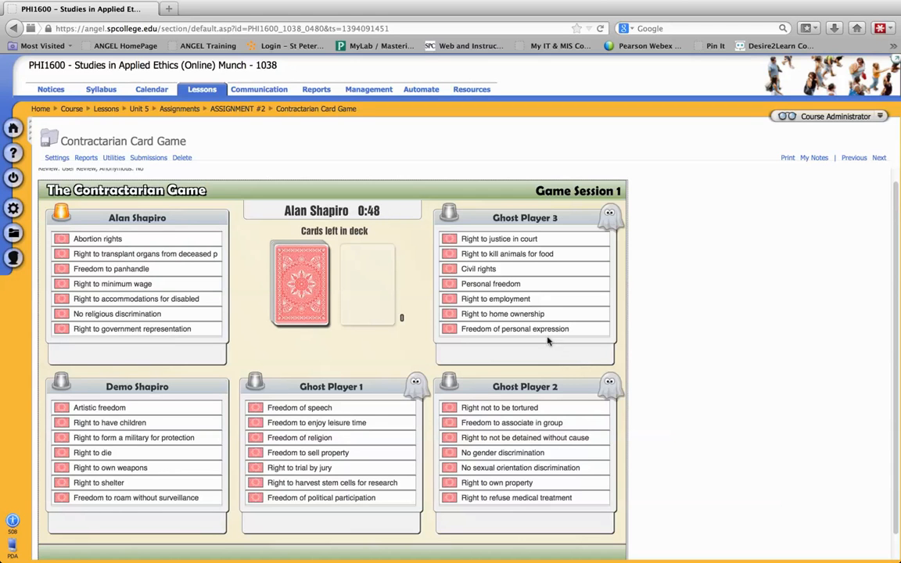
mouse_move(185, 391)
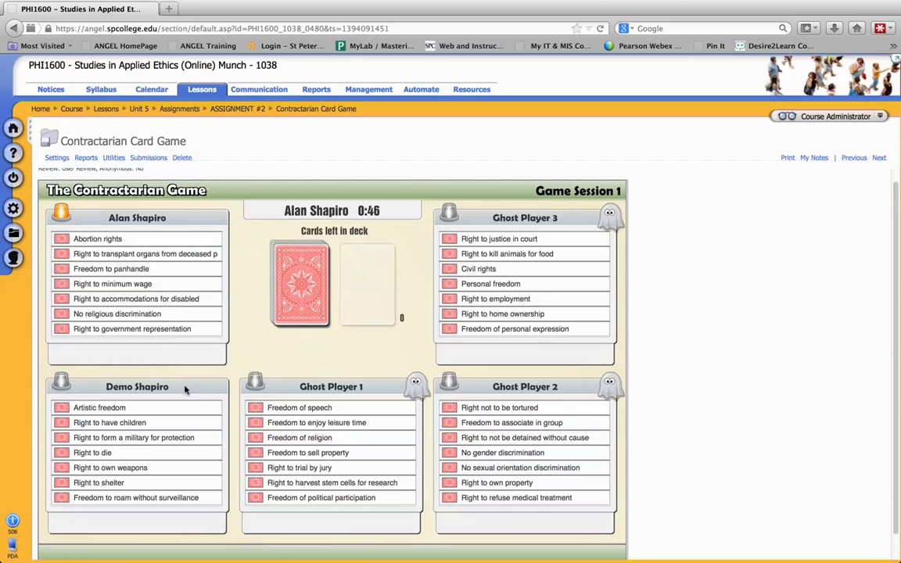
mouse_move(491, 532)
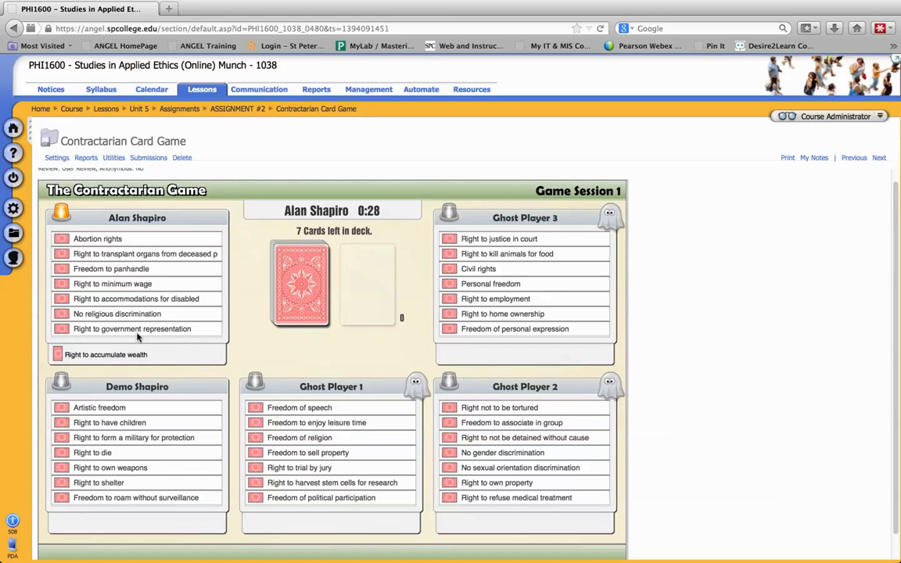
- Trade Right to minimum wage for Right to accumulate wealth and let Ghost Player 2 take its turn
click(112, 285)
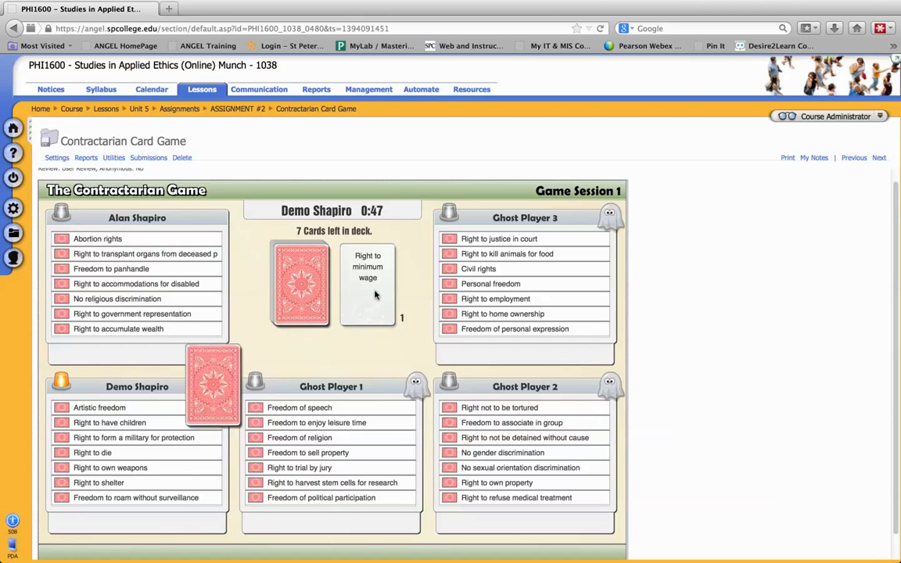
click(301, 284)
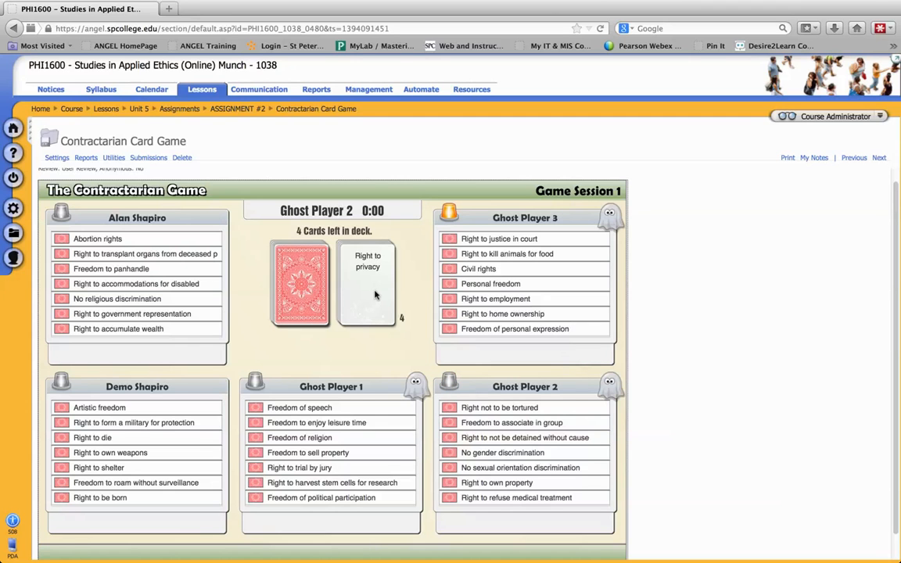
click(300, 283)
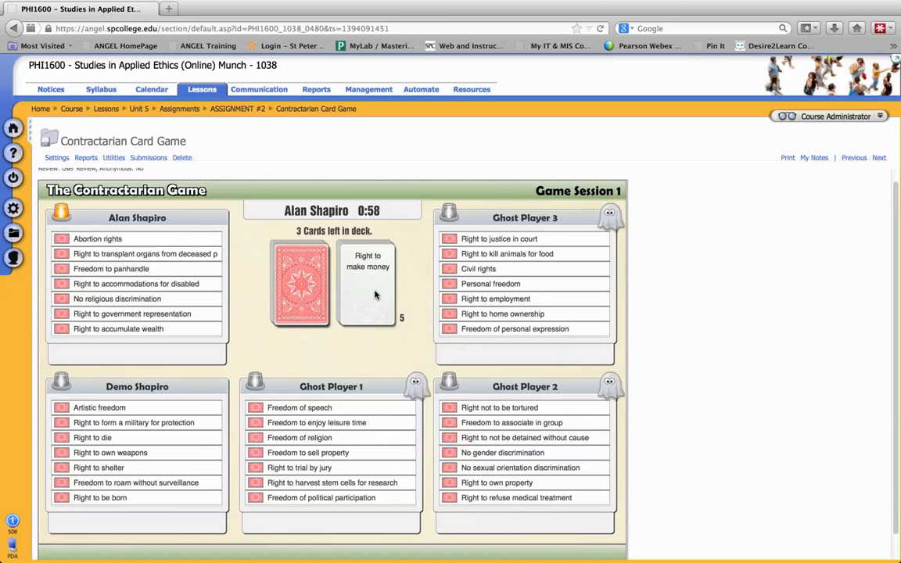
mouse_move(361, 303)
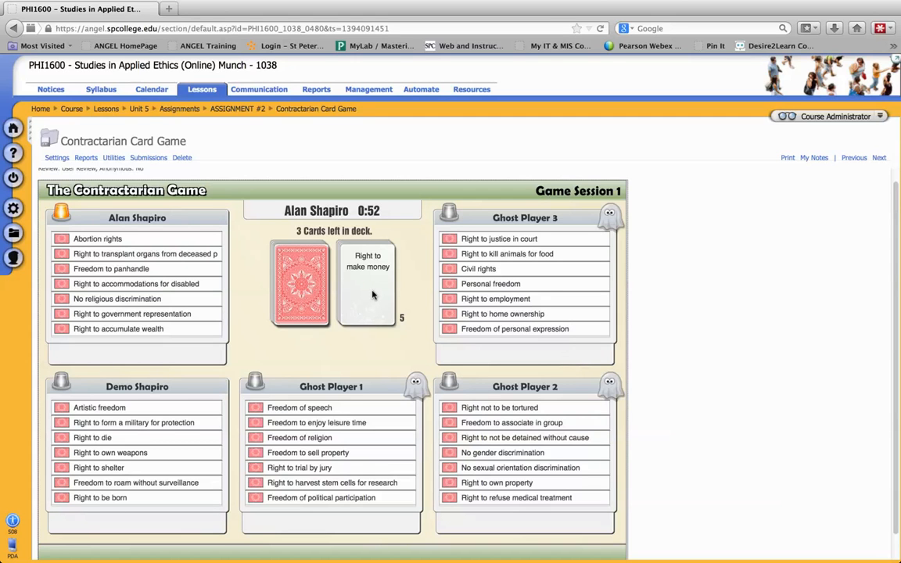
- Keep Right to make money, then play the second player's and Ghost Player 1's final turns
click(366, 282)
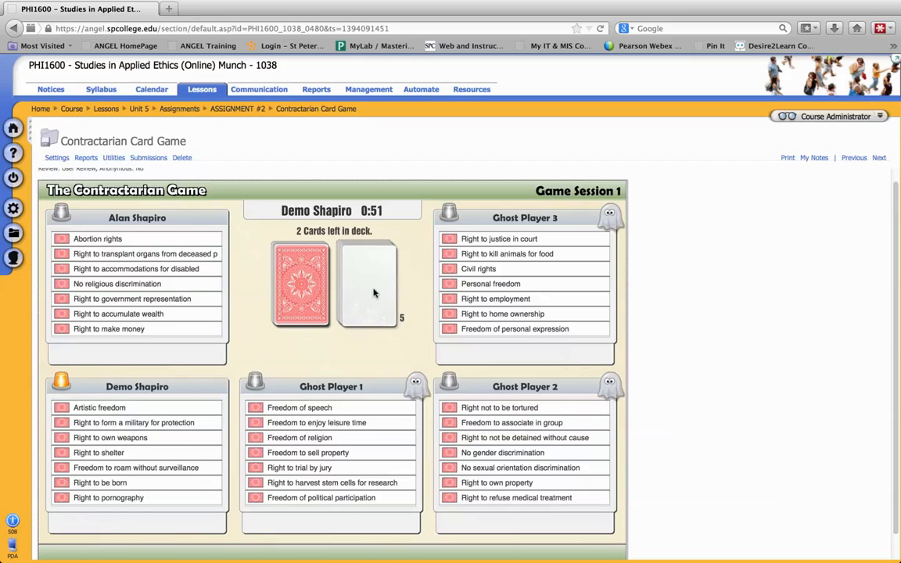
click(367, 283)
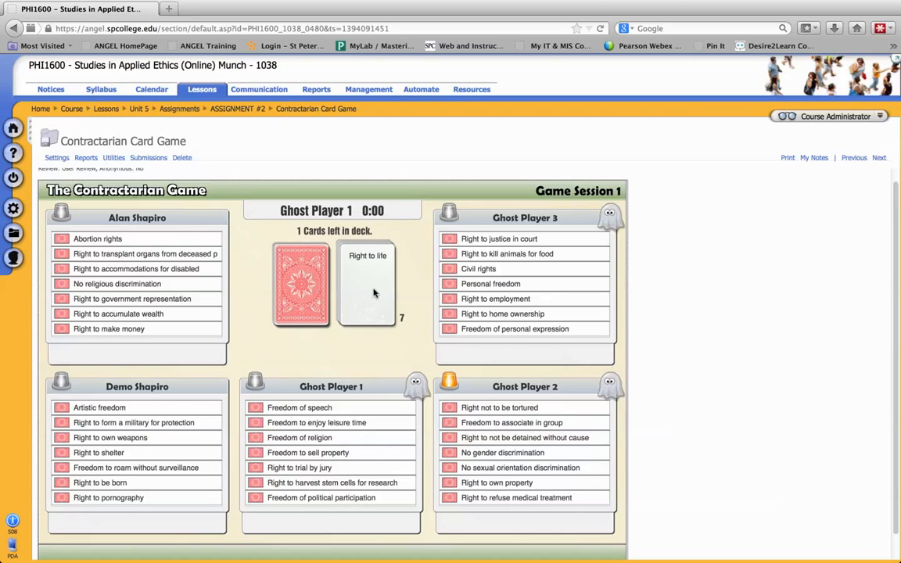
click(300, 285)
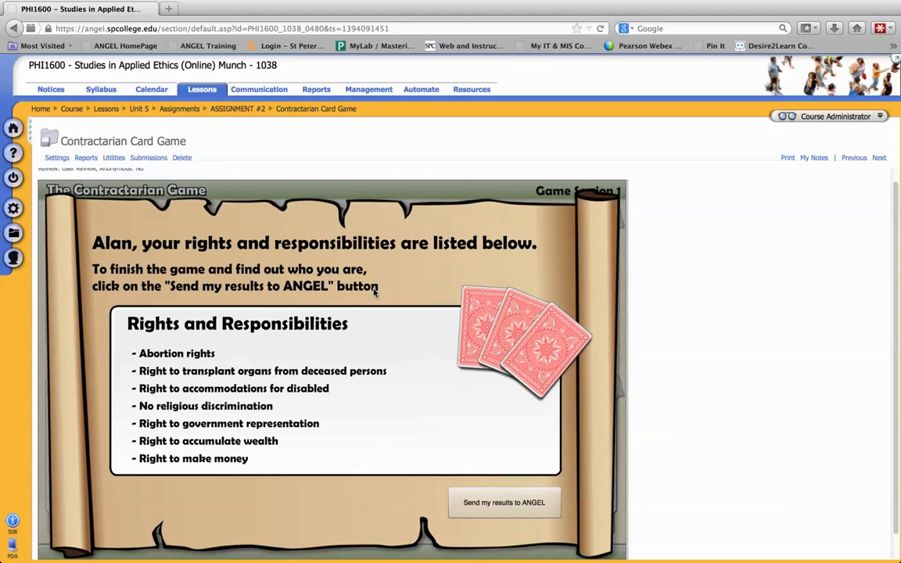
mouse_move(640, 363)
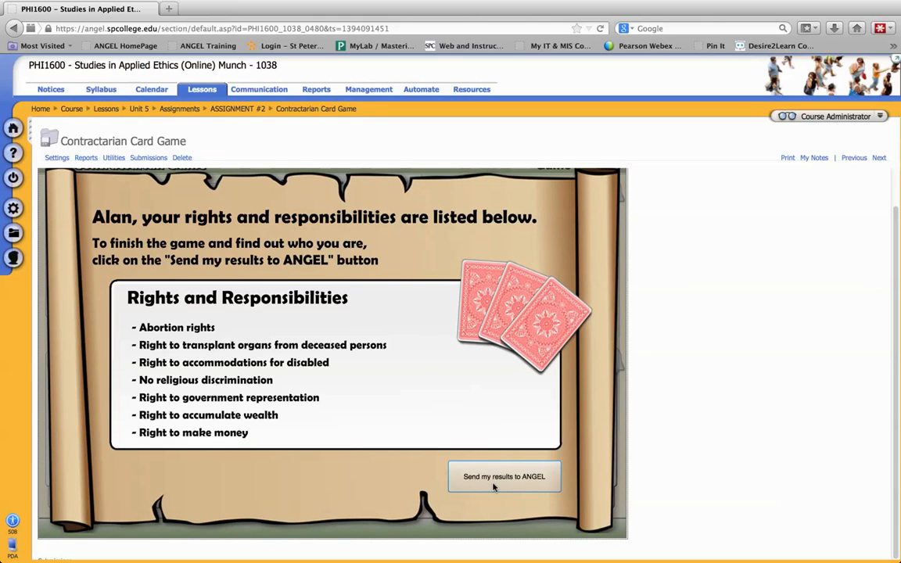
click(504, 476)
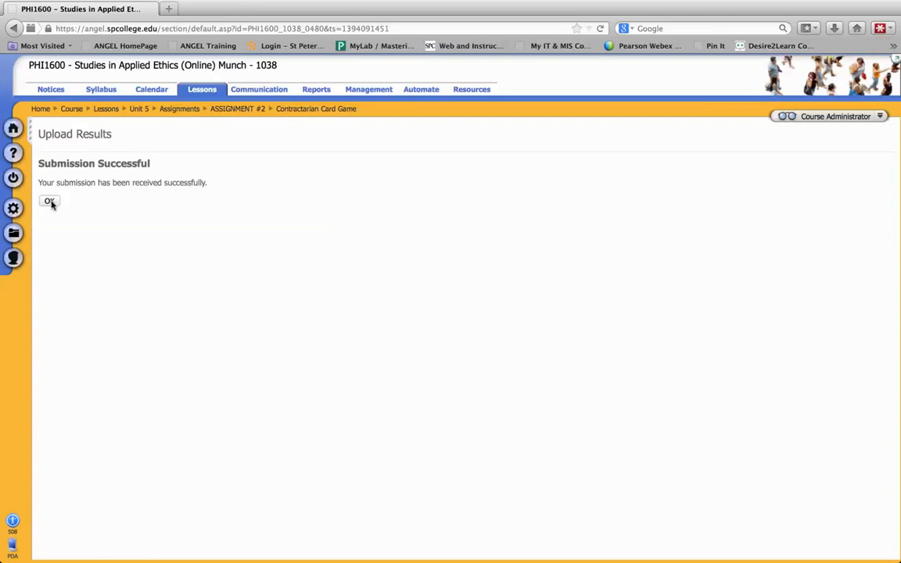
click(50, 202)
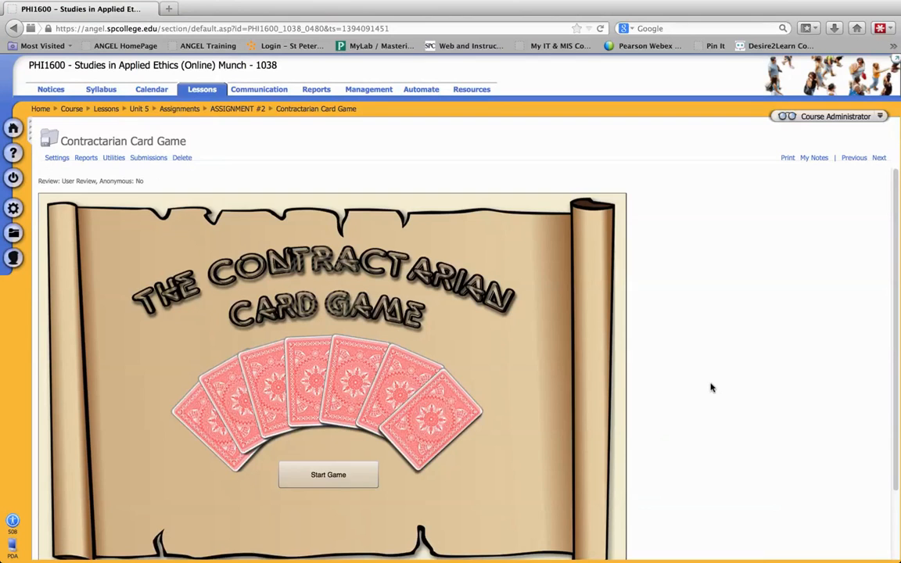
scroll(down, 3)
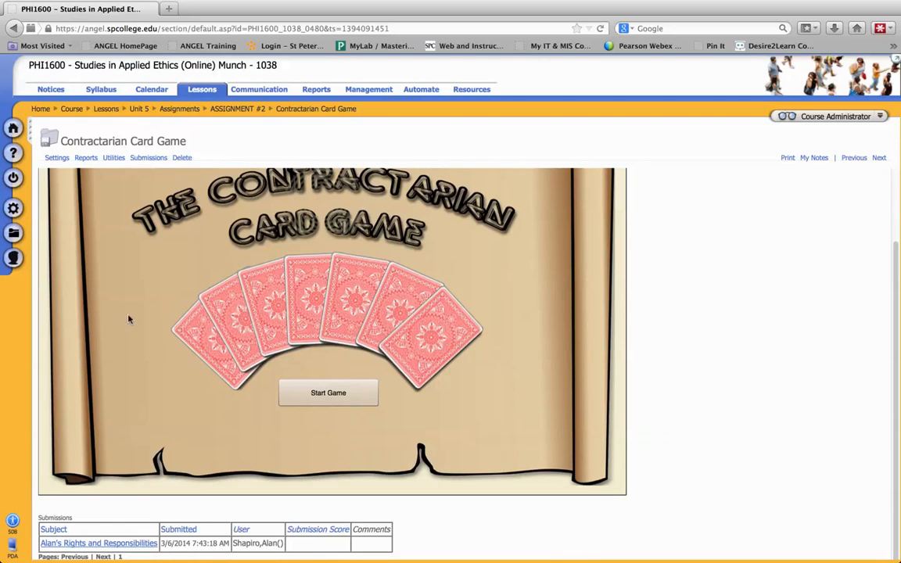
mouse_move(184, 372)
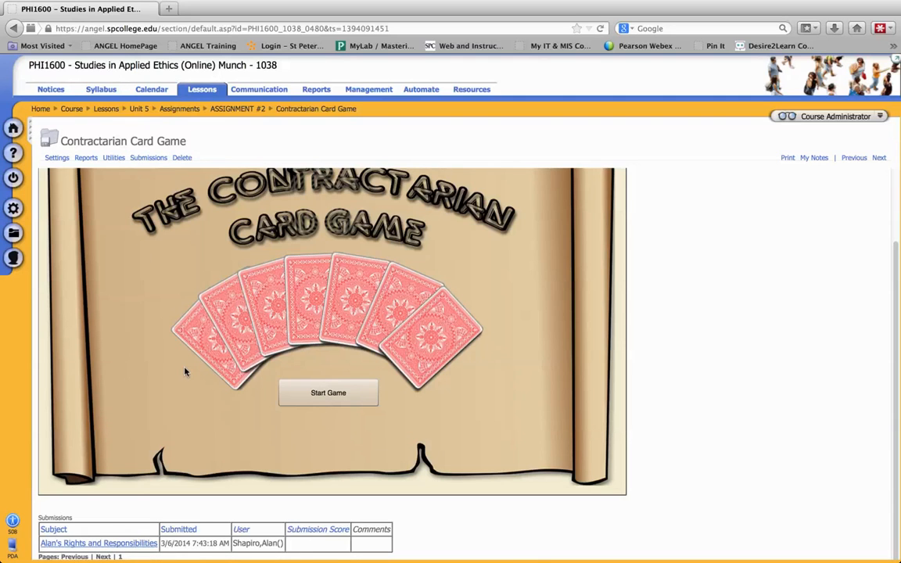
mouse_move(98, 543)
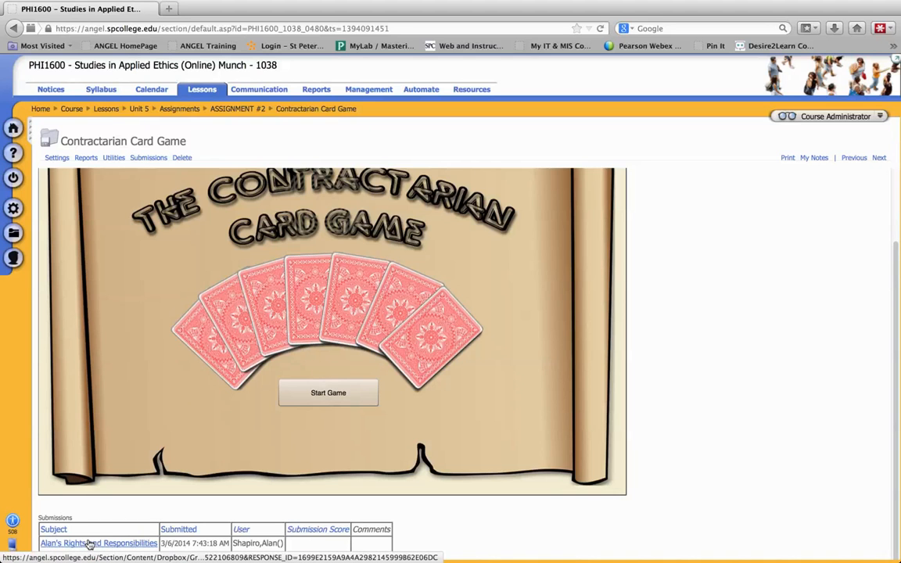
- View Alan's submission showing the 60-year-old woman with kidney disease and her rights
click(97, 543)
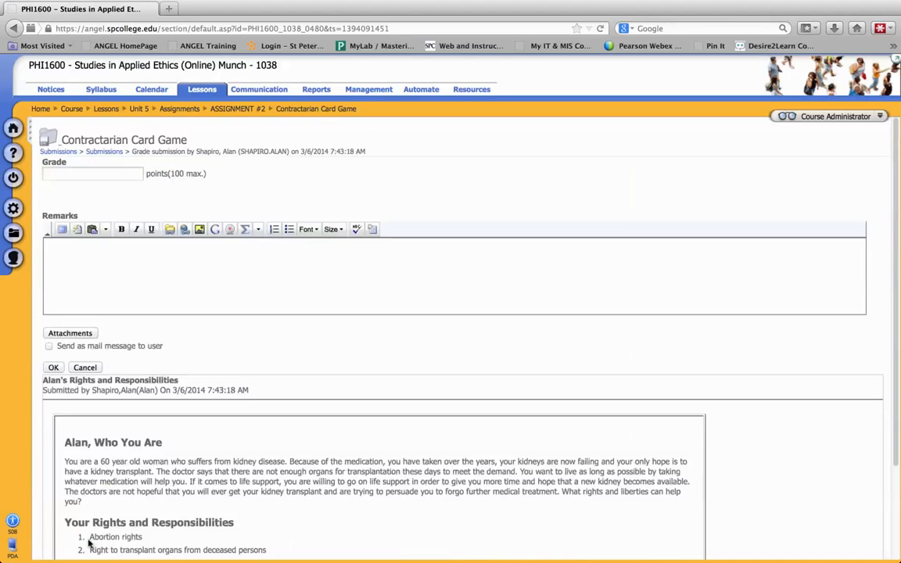
scroll(down, 3)
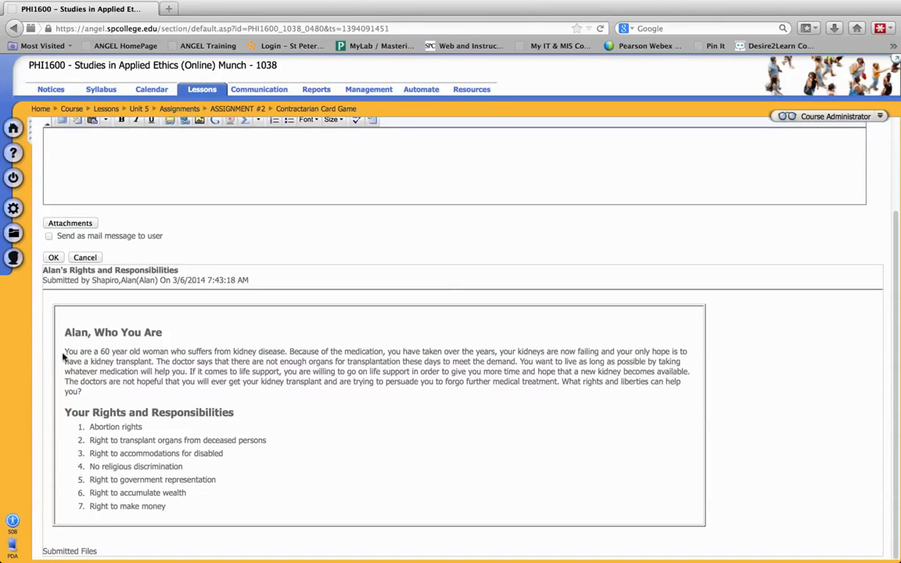
mouse_move(205, 361)
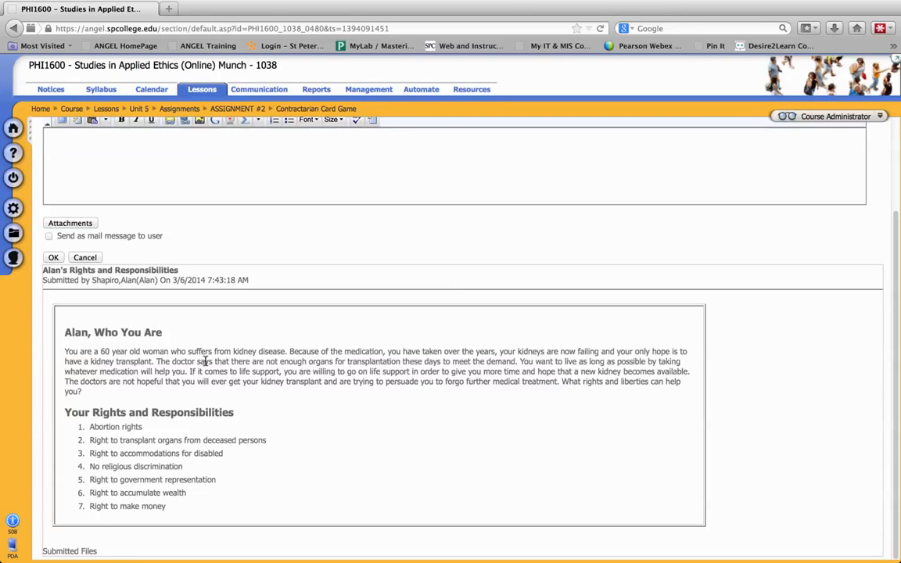
mouse_move(88, 436)
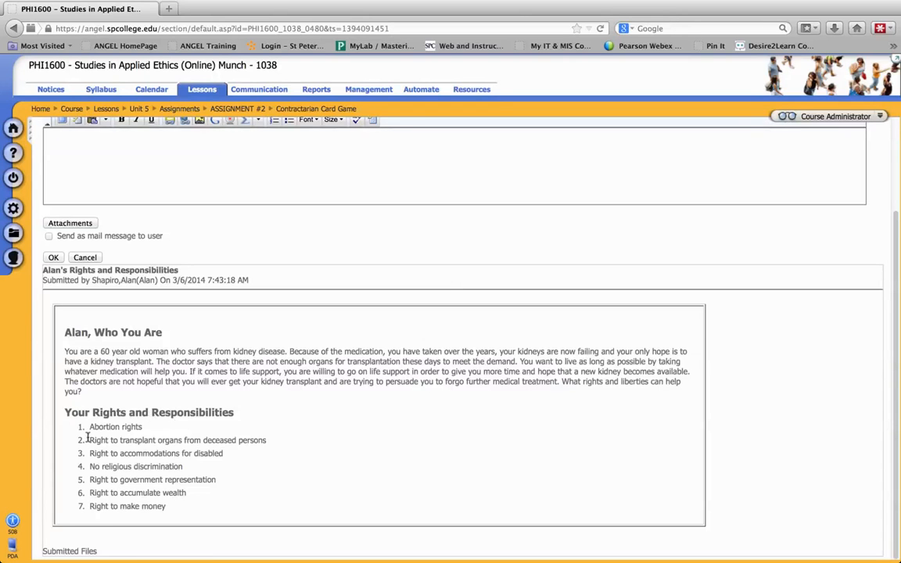
mouse_move(92, 356)
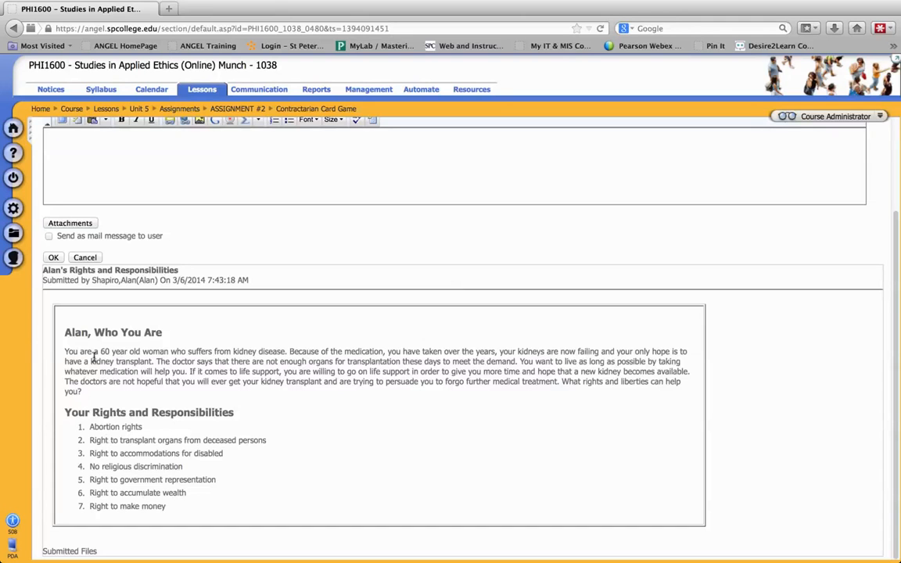
mouse_move(594, 402)
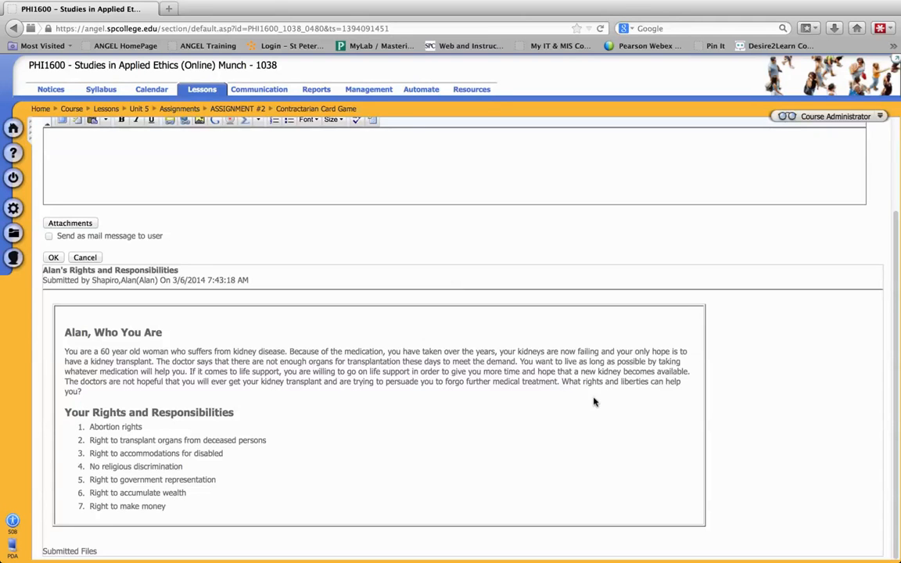
mouse_move(469, 398)
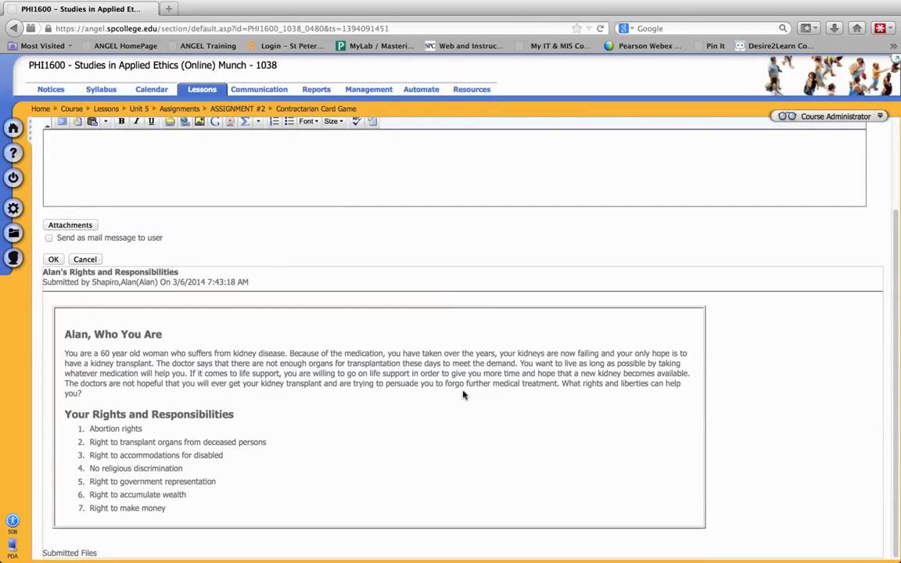
mouse_move(456, 397)
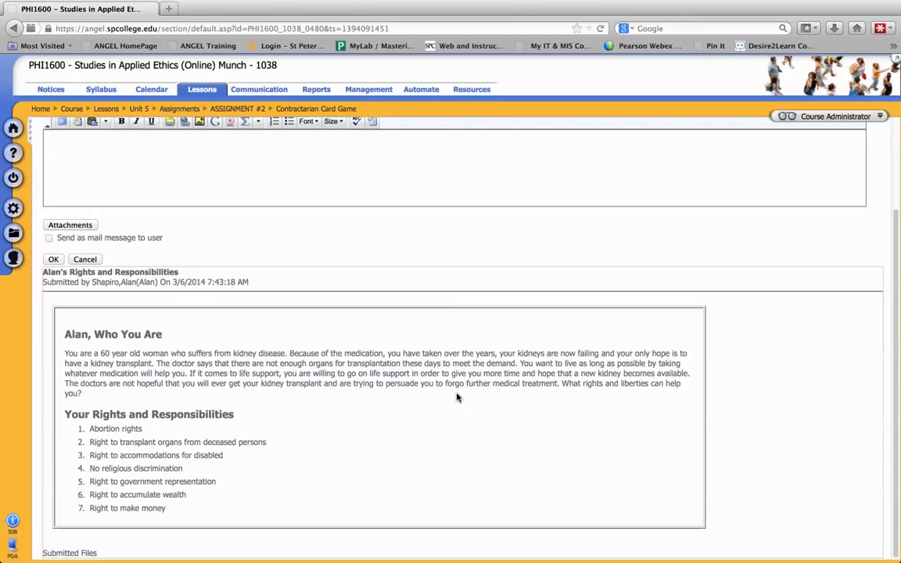